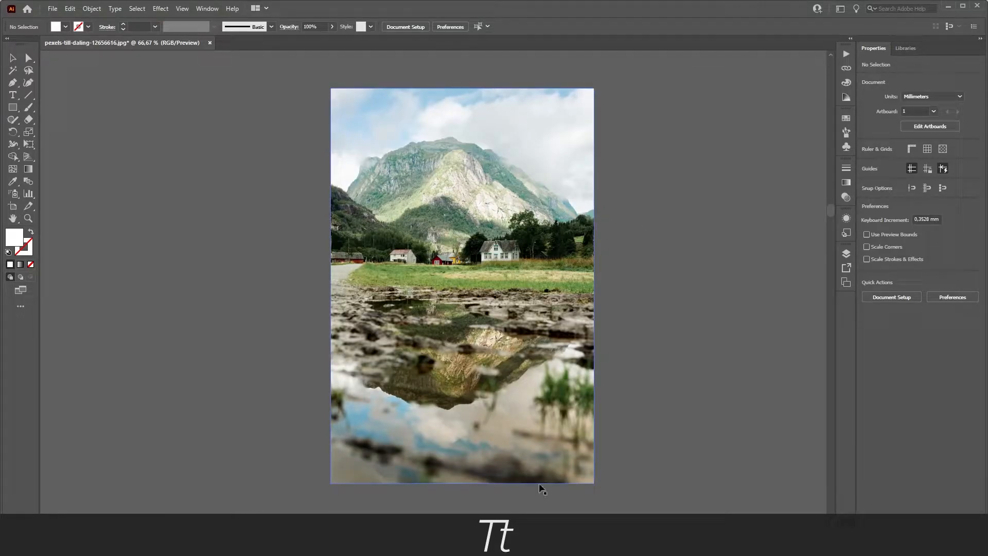
mouse_move(667, 303)
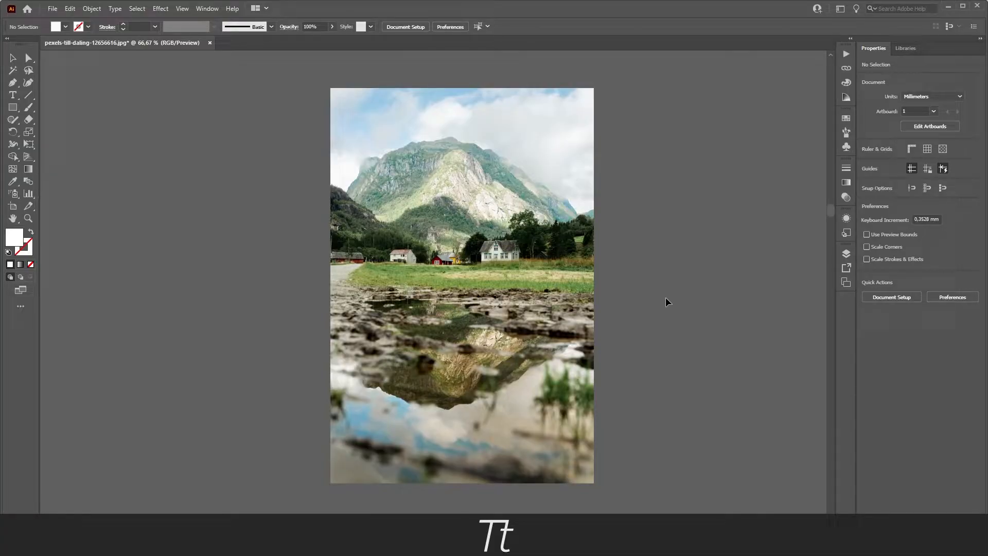
mouse_move(463, 60)
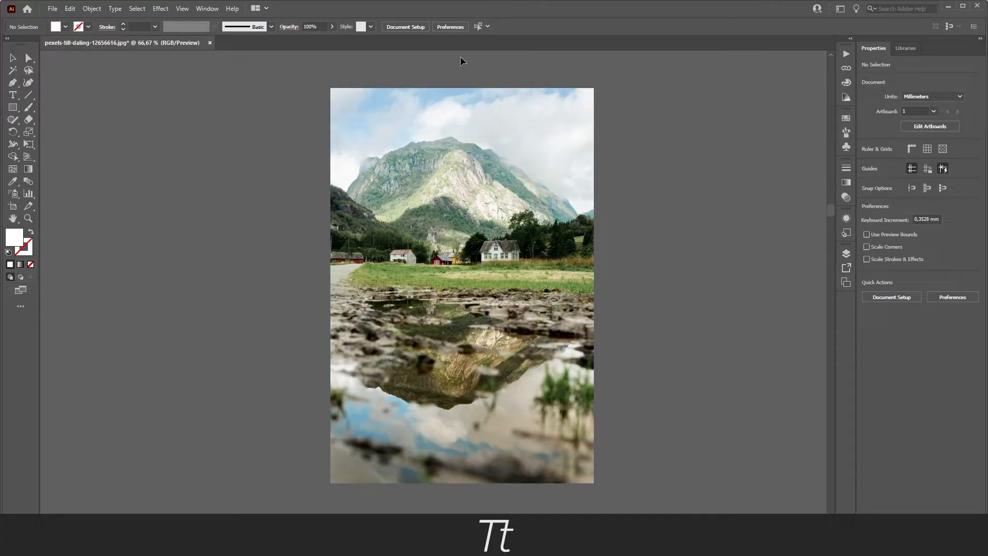
mouse_move(623, 381)
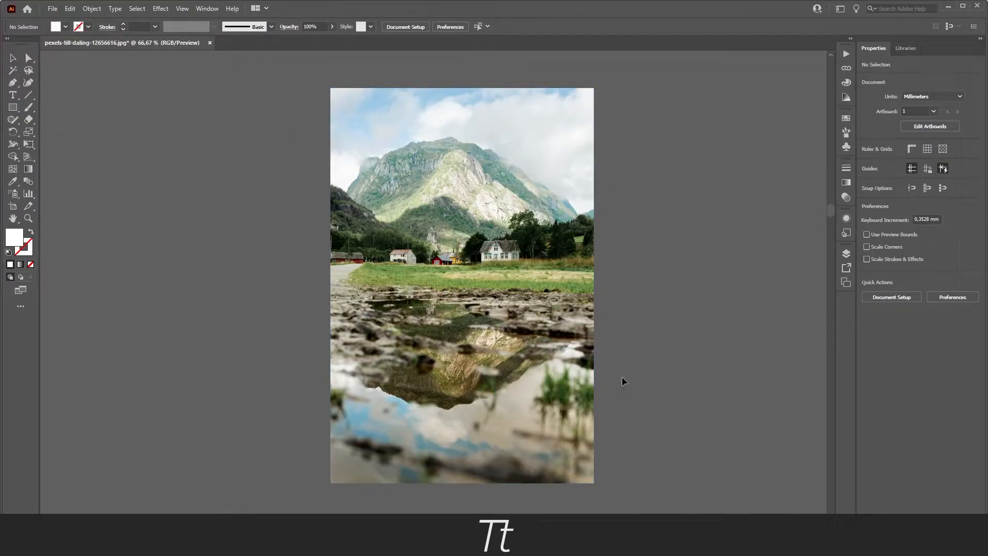
mouse_move(278, 194)
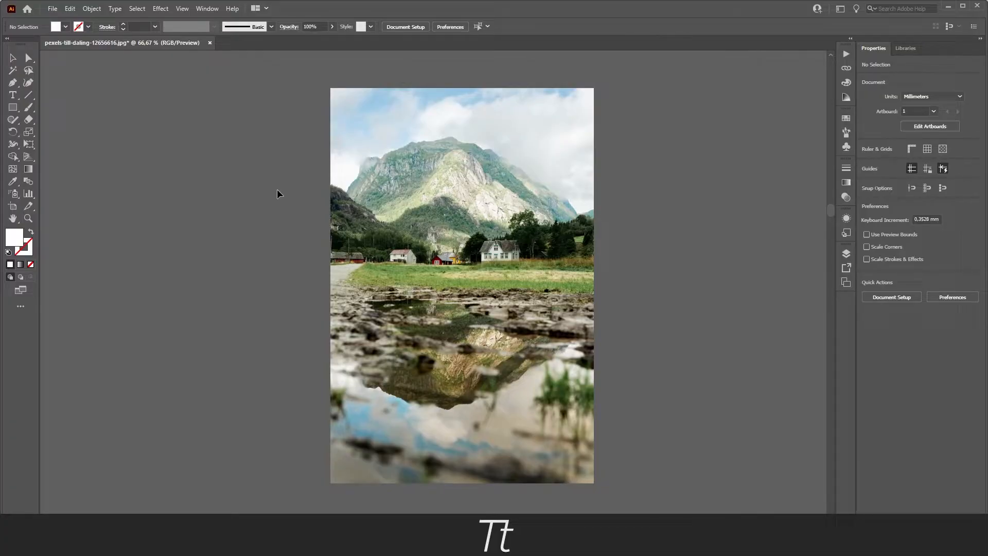
mouse_move(310, 196)
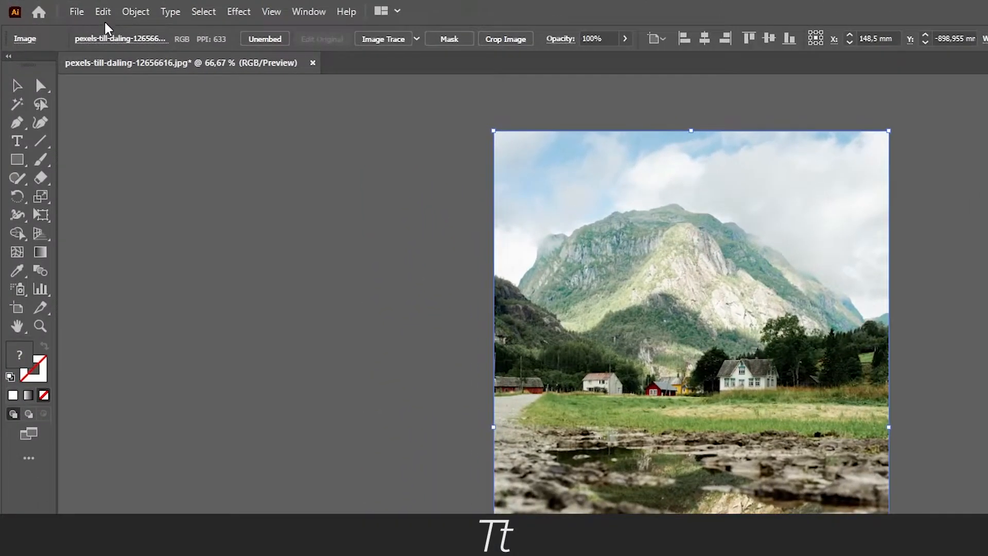
Step: Convert the mountain photo to grayscale from the Edit Colors menu
left_click(102, 11)
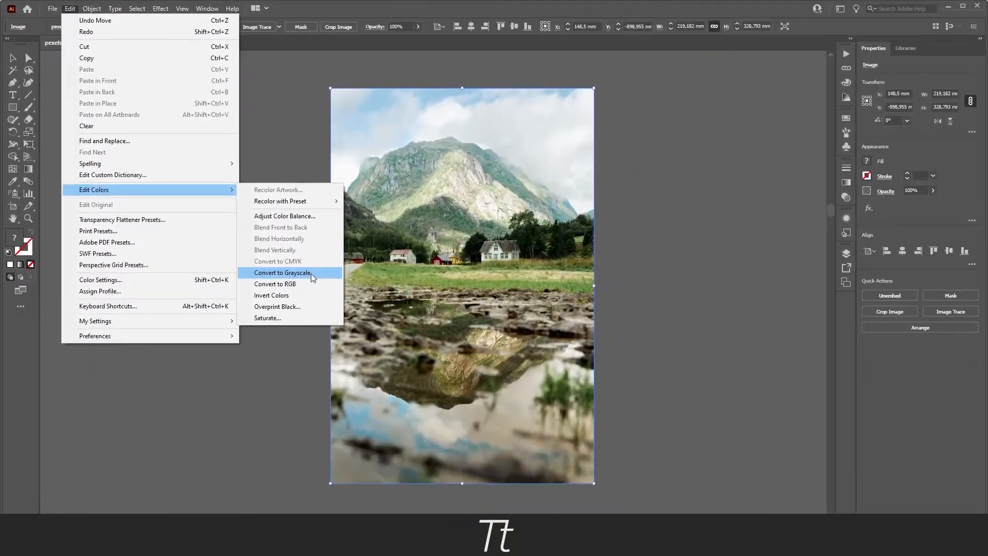
left_click(278, 273)
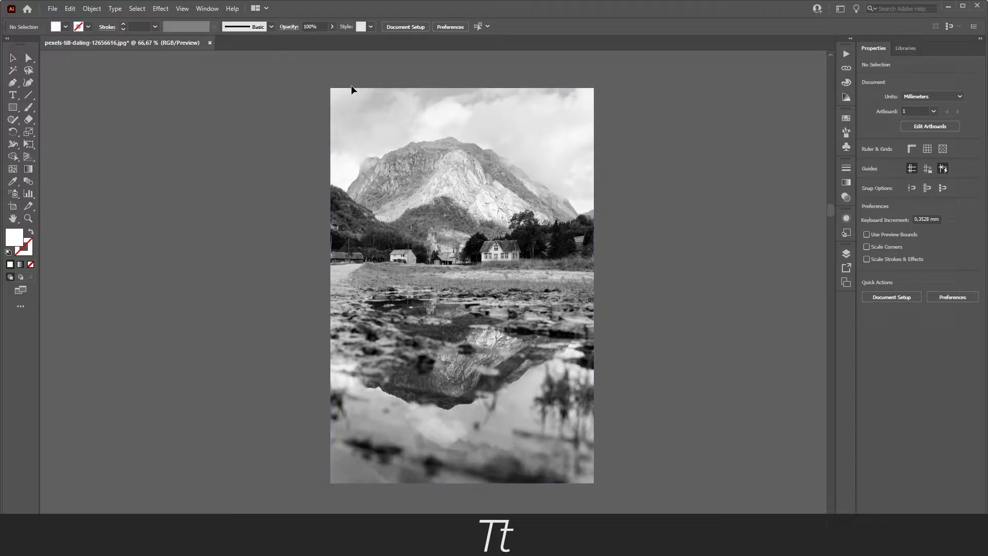
mouse_move(658, 183)
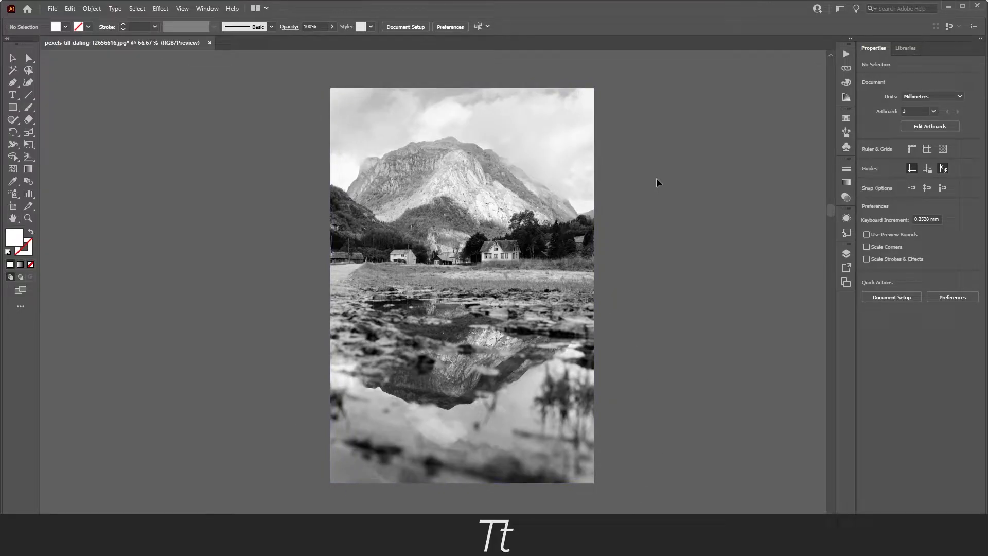
mouse_move(604, 84)
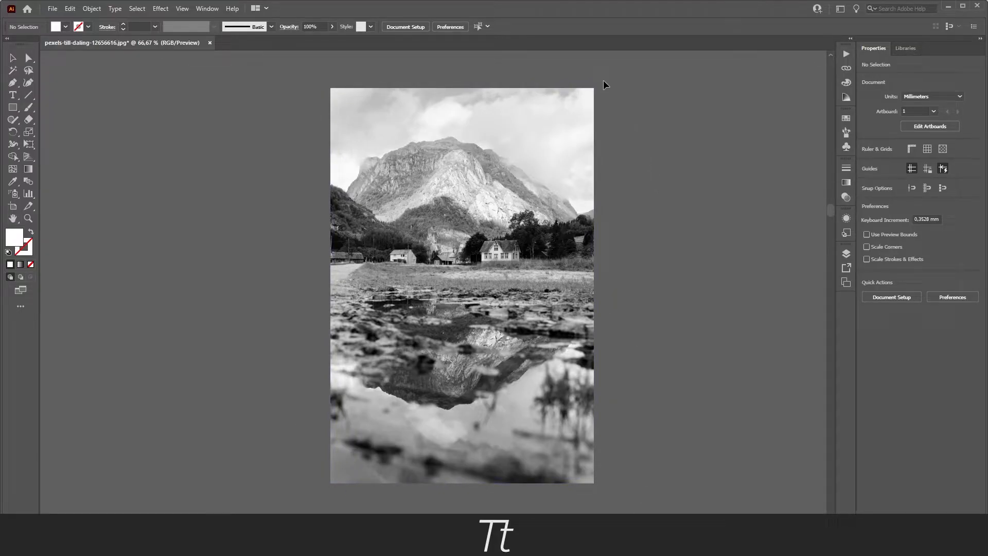
mouse_move(640, 169)
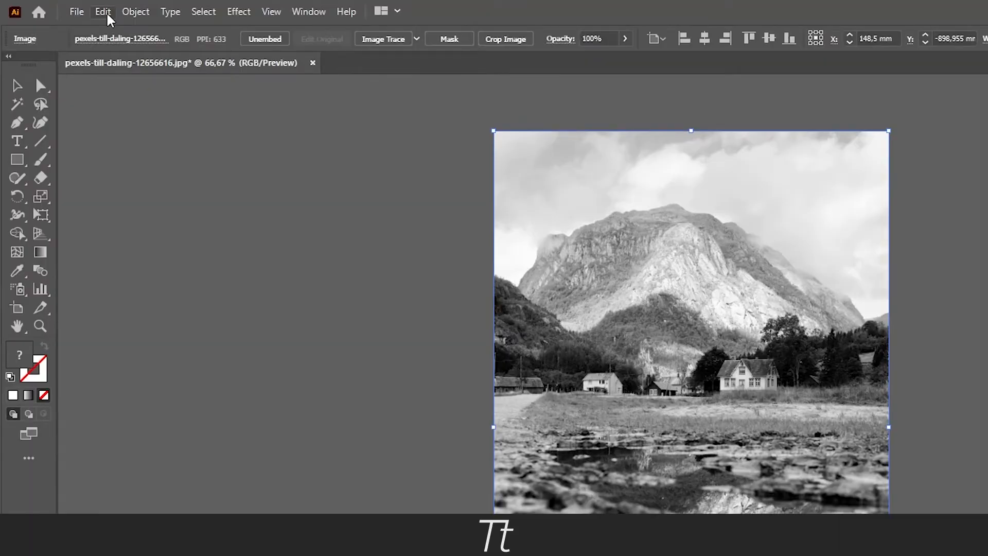
Step: Bring up the Edit menu again for the selected grayscale photo
left_click(102, 11)
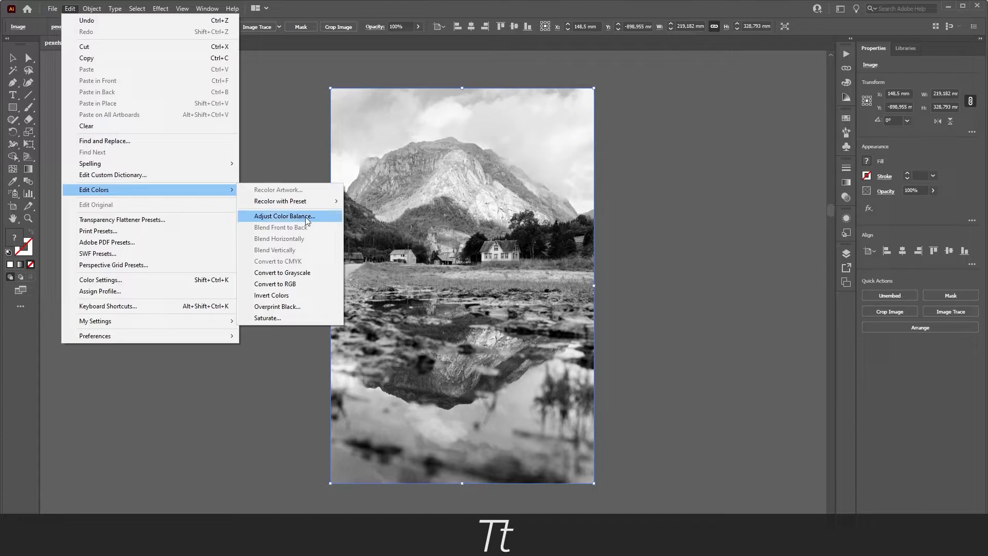
Step: Apply Adjust Color Balance in Grayscale mode with Convert checked and Black at 10%
left_click(284, 216)
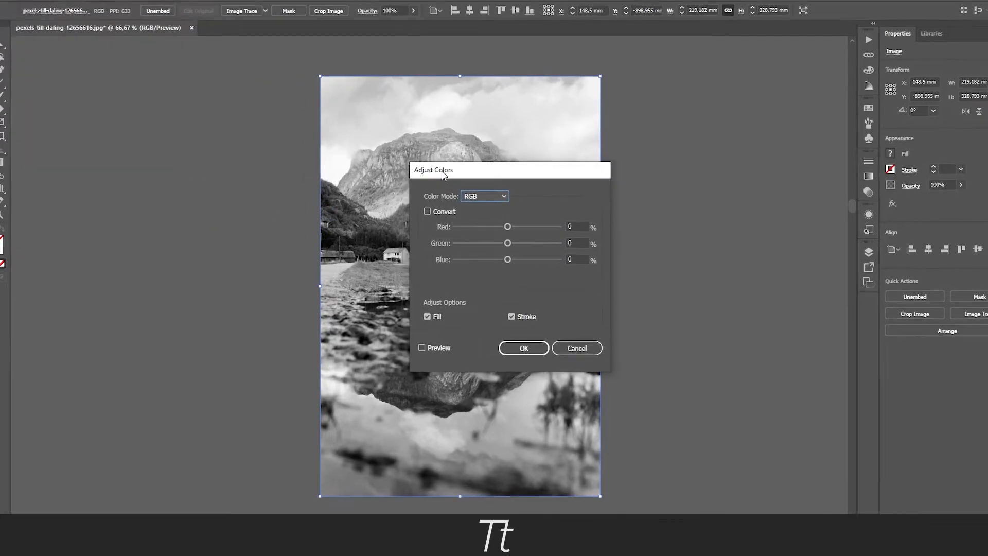
left_click(484, 197)
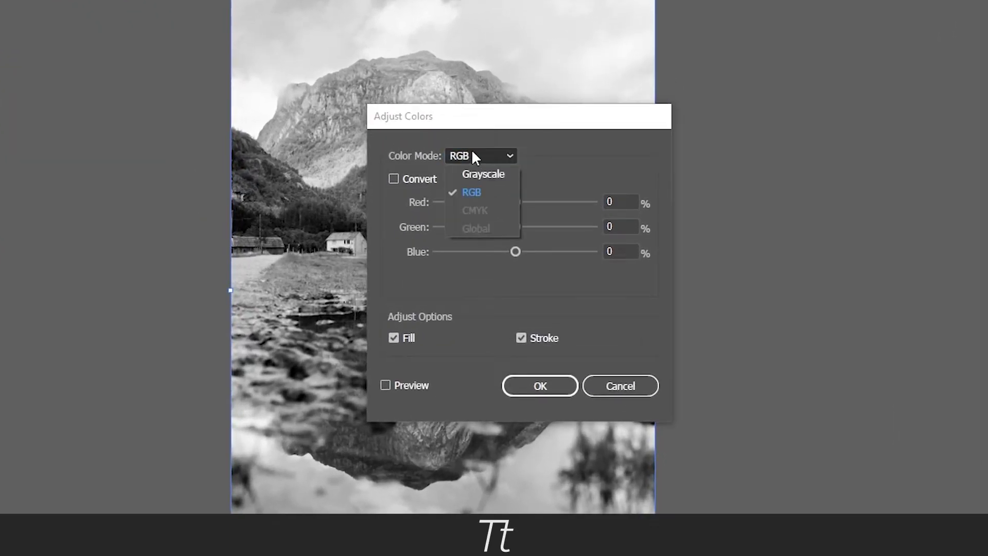
left_click(483, 174)
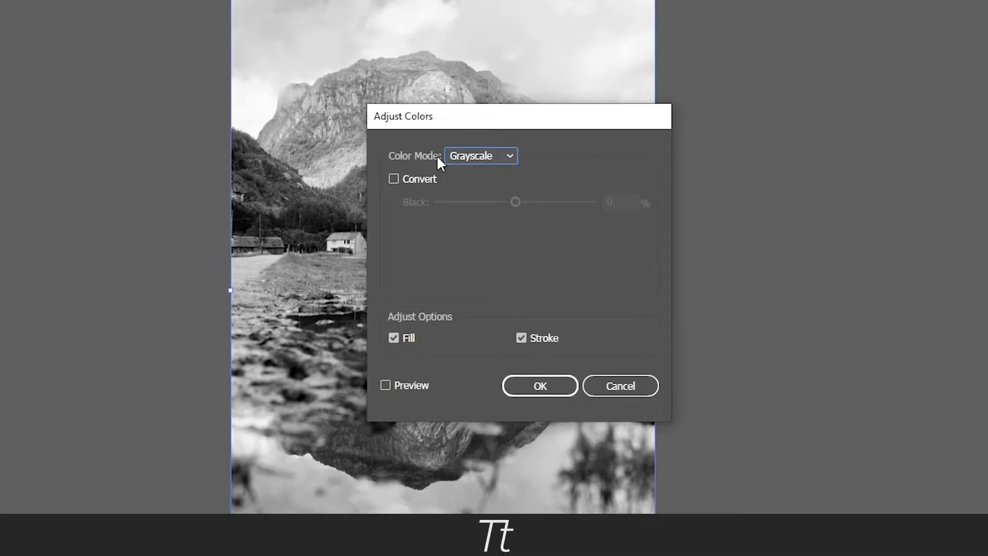
left_click(394, 179)
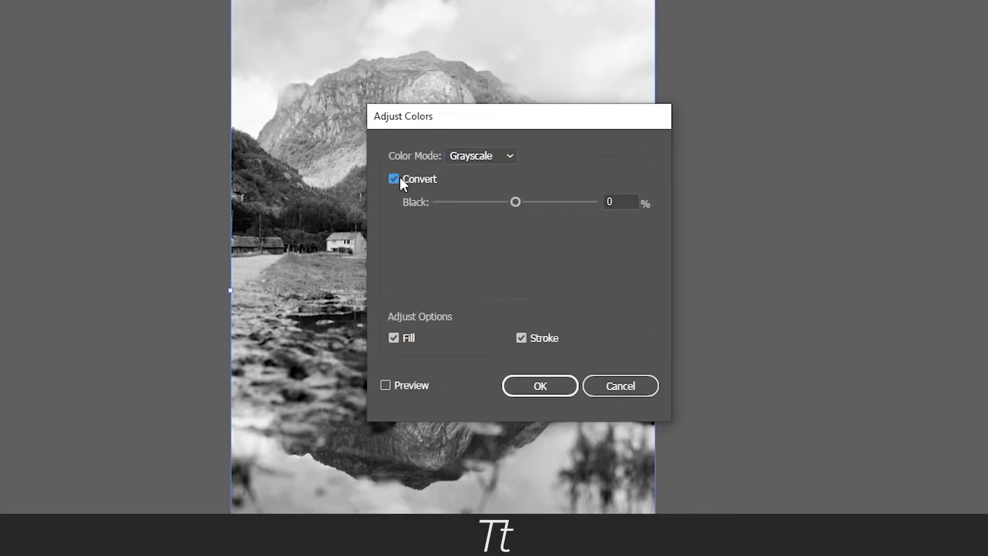
mouse_move(516, 205)
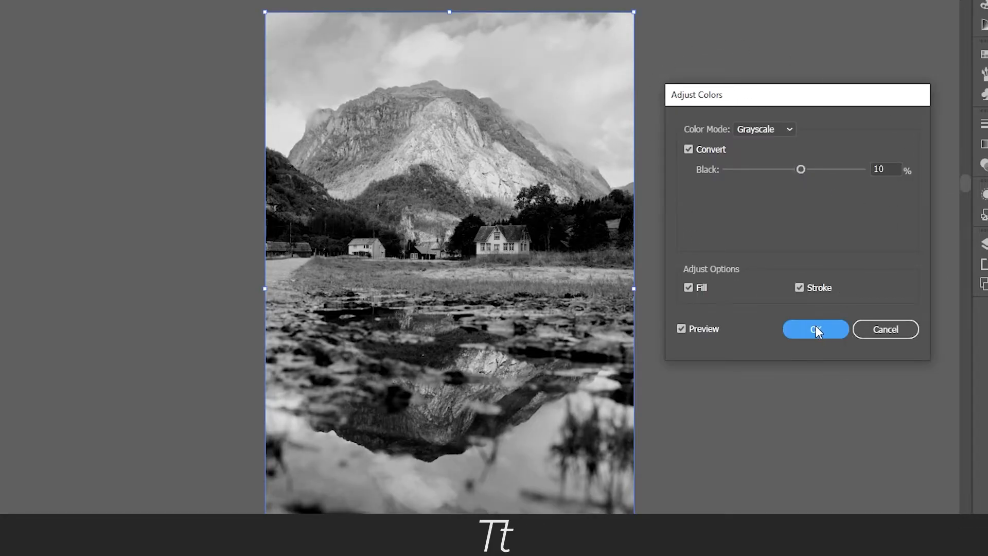
left_click(815, 329)
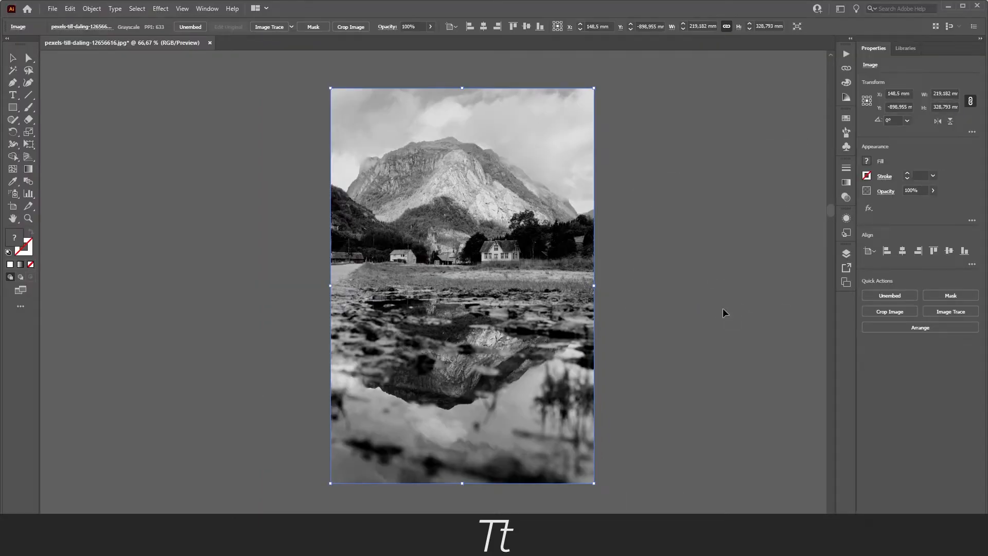
mouse_move(607, 297)
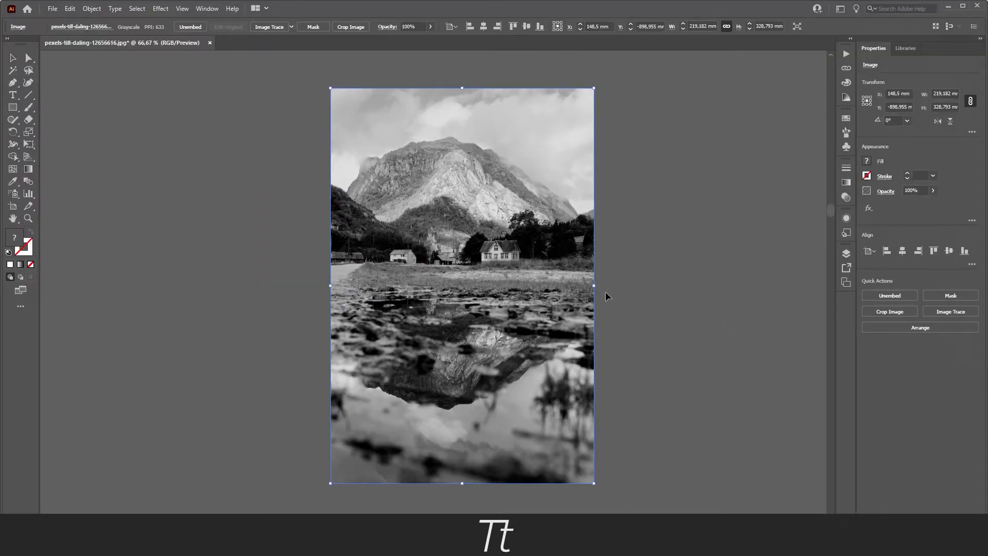